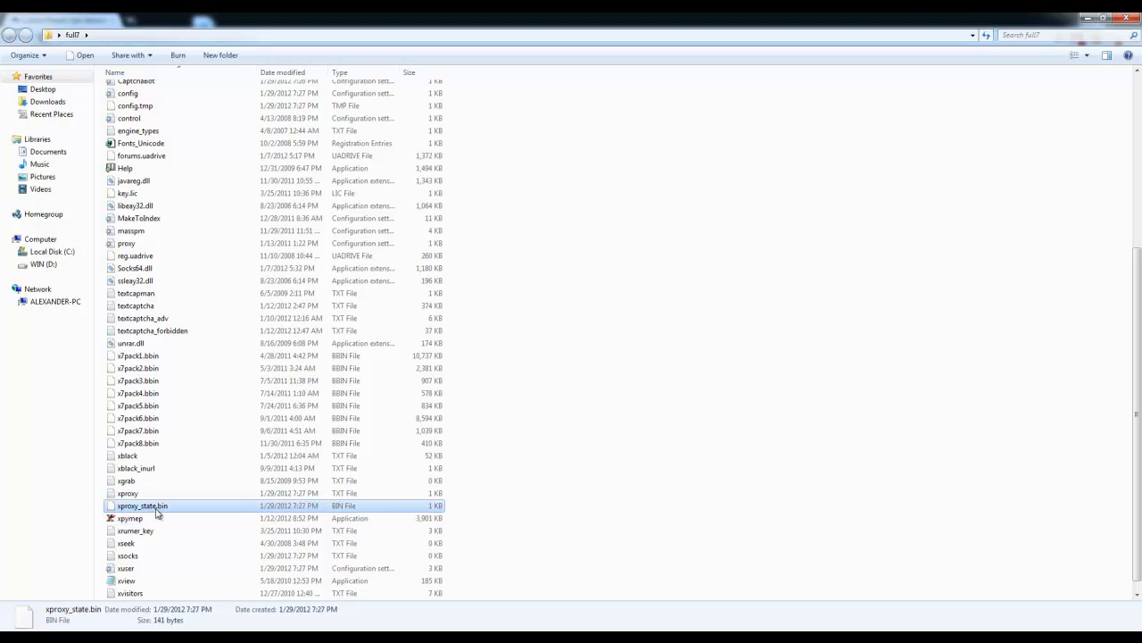
pyautogui.moveTo(157, 513)
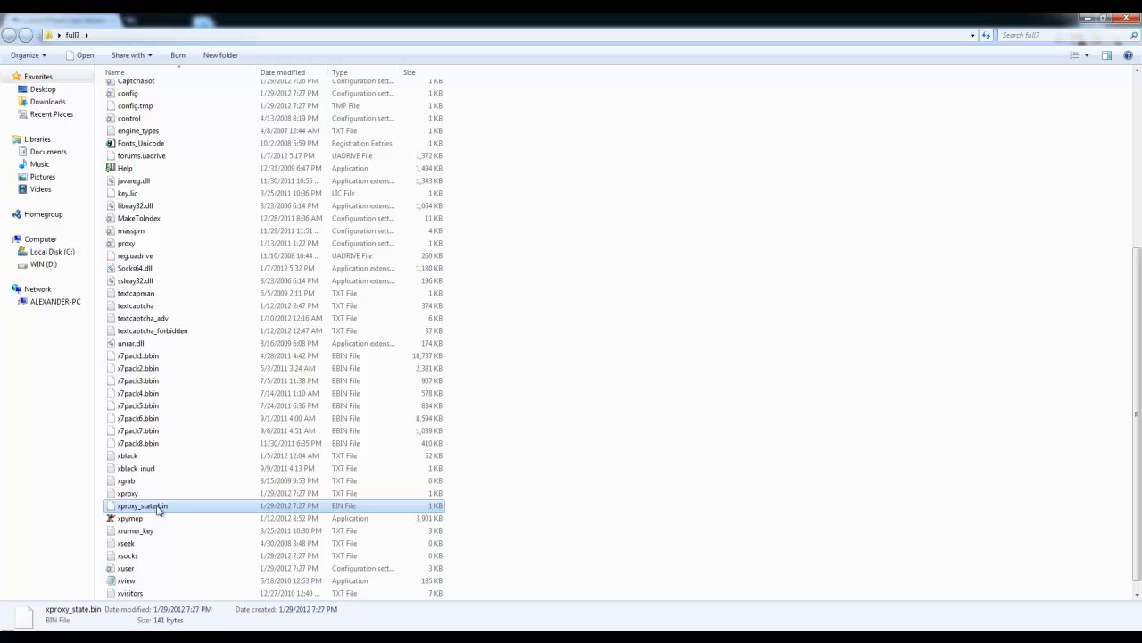
pyautogui.moveTo(187, 513)
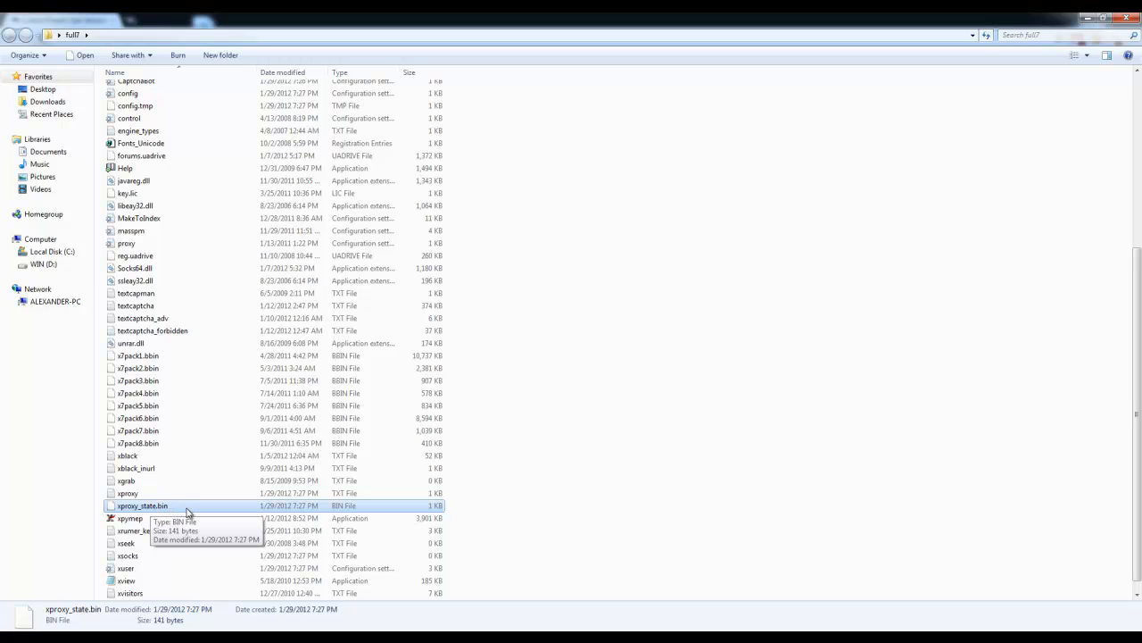
pyautogui.moveTo(176, 483)
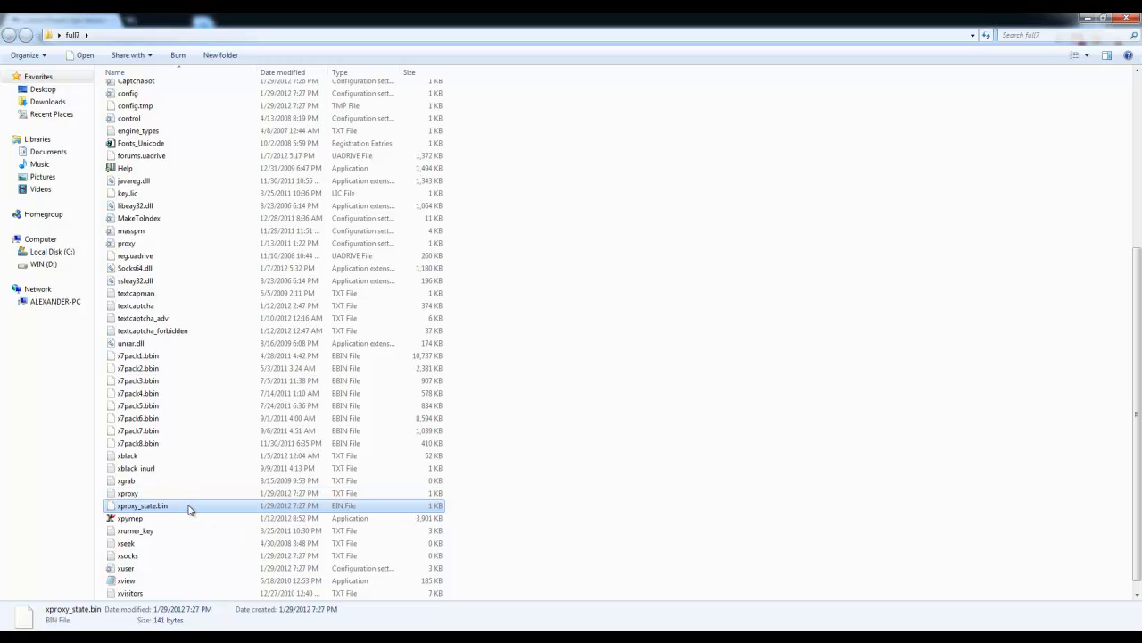
pyautogui.moveTo(188, 510)
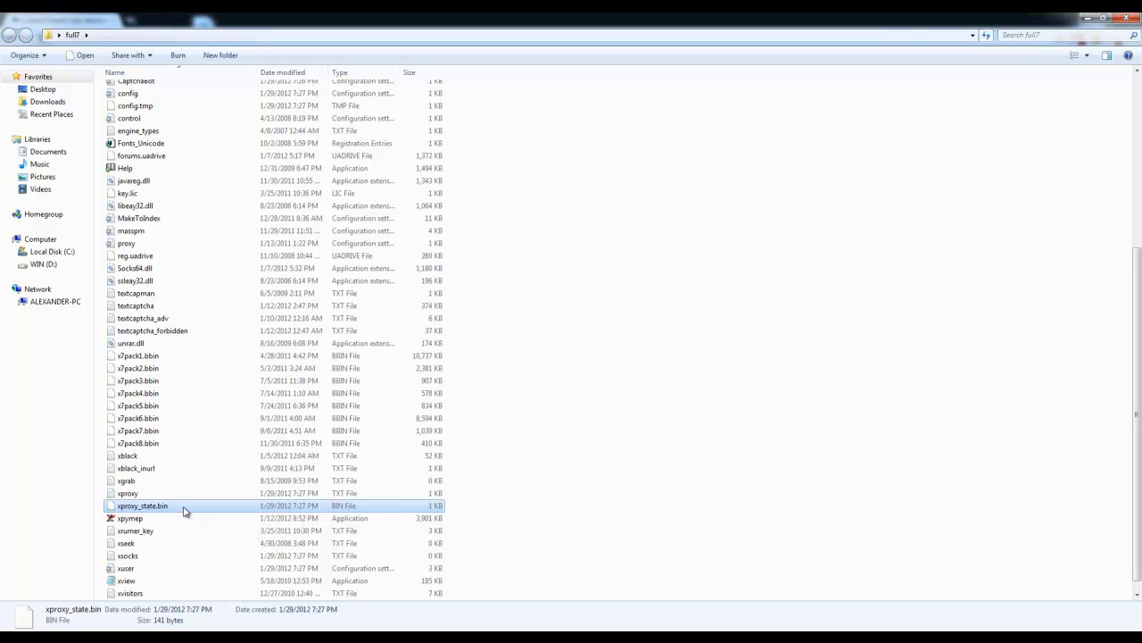
# - Delete xproxy_state.bin from the full7 folder, confirming the move to the Recycle Bin
pyautogui.press('Delete')
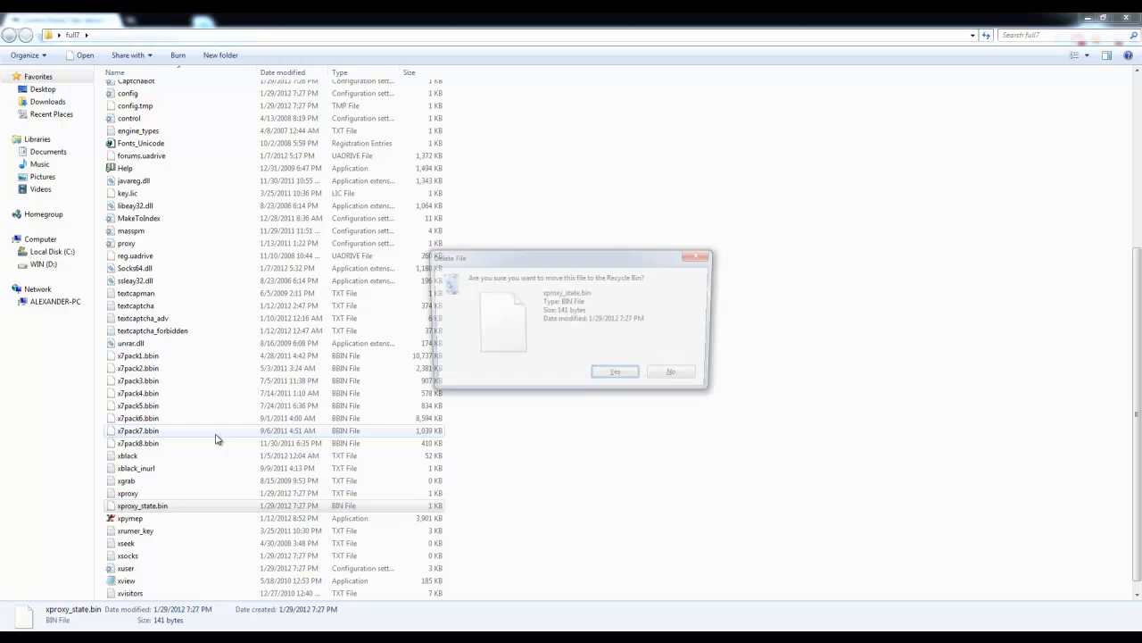
pyautogui.click(614, 371)
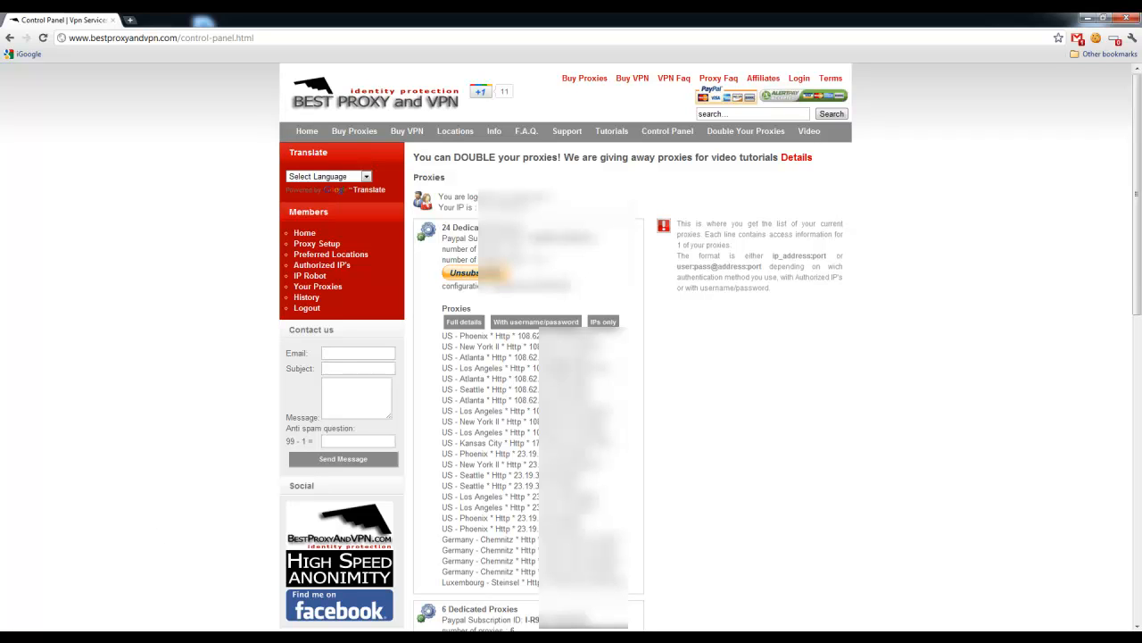
pyautogui.moveTo(525, 347)
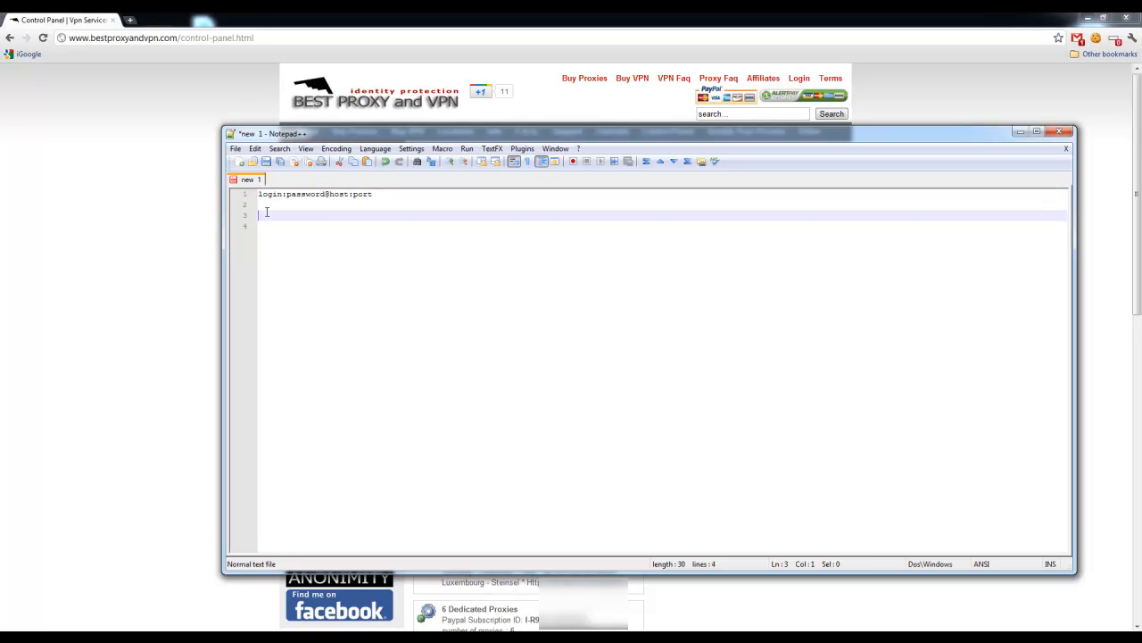
pyautogui.moveTo(358, 245)
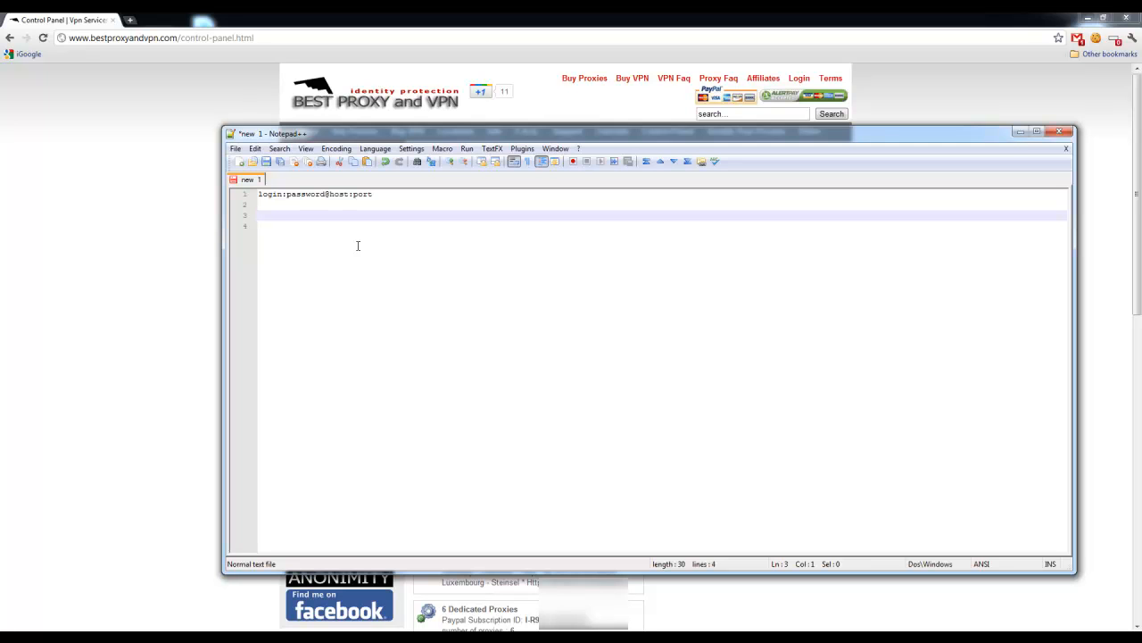
# - Write 'username:password@' on line 3 beneath the login:password@host:port template
pyautogui.write('username')
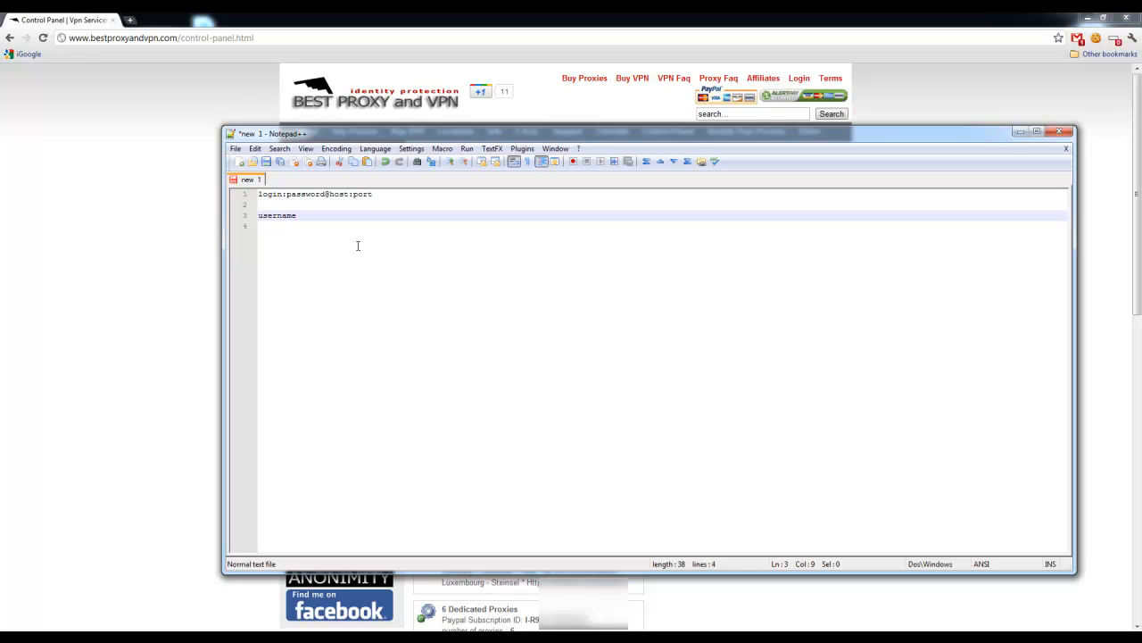
pyautogui.write(':pa')
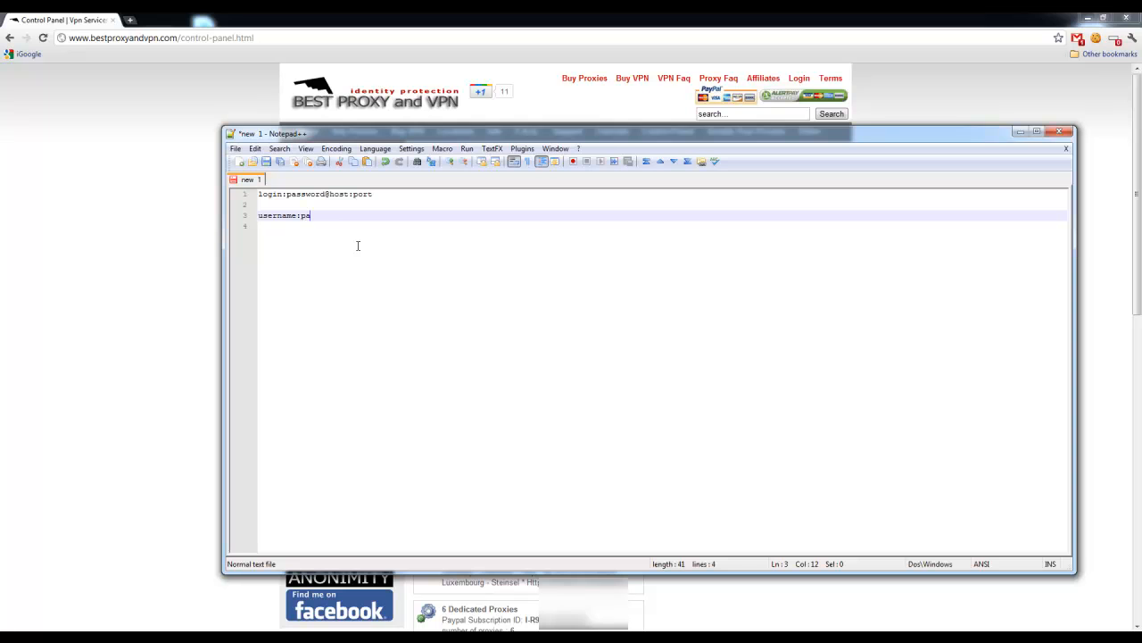
pyautogui.write('ssword')
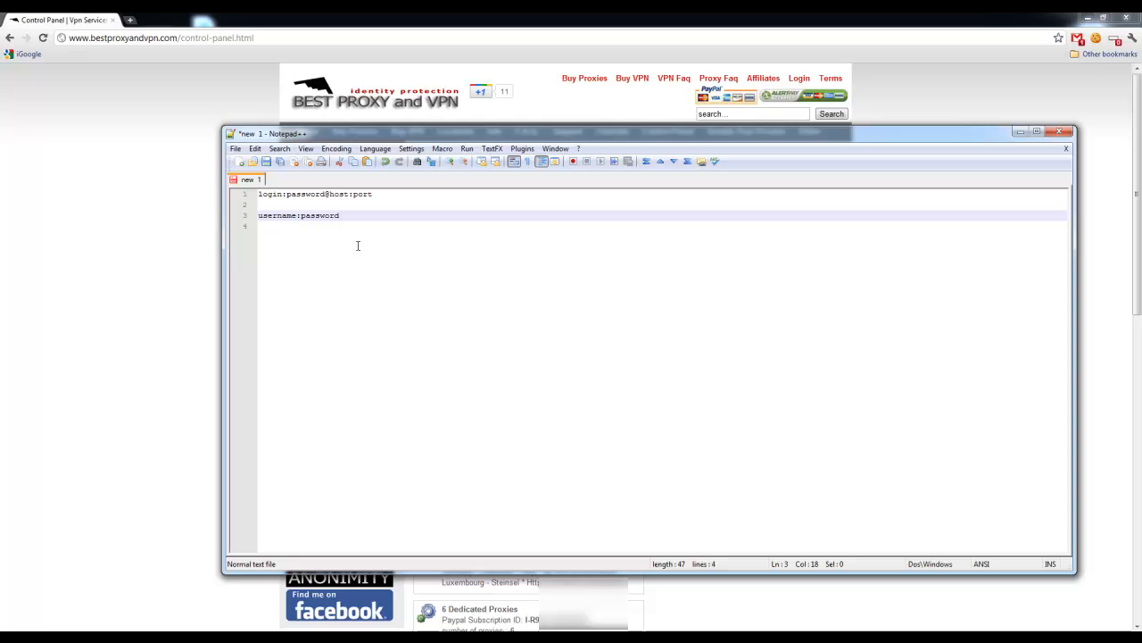
pyautogui.moveTo(296, 218)
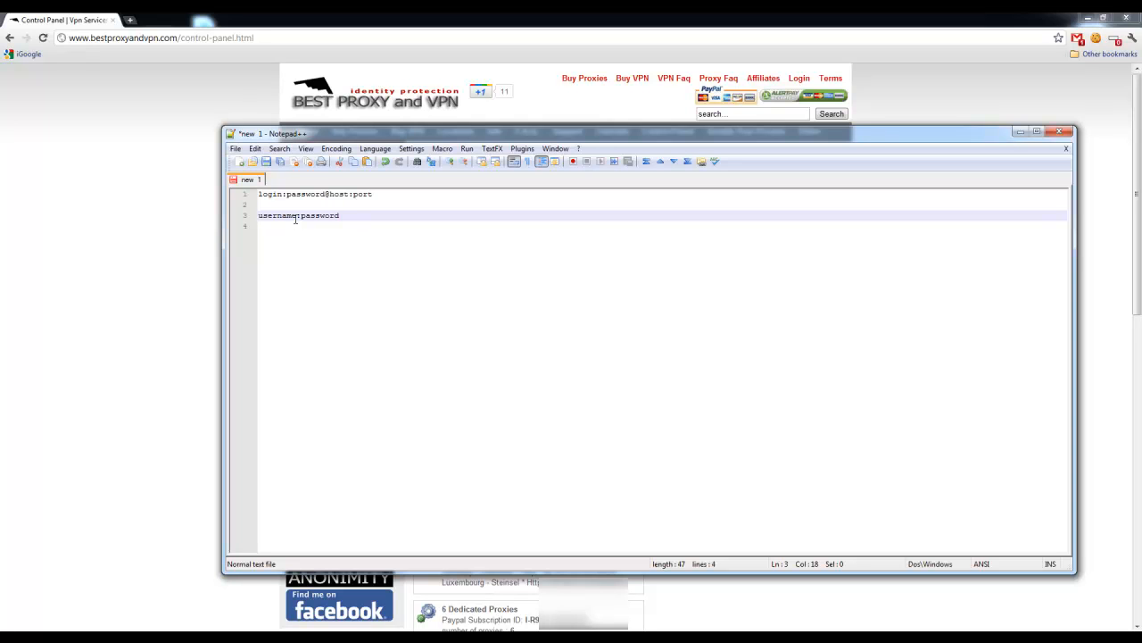
pyautogui.moveTo(335, 230)
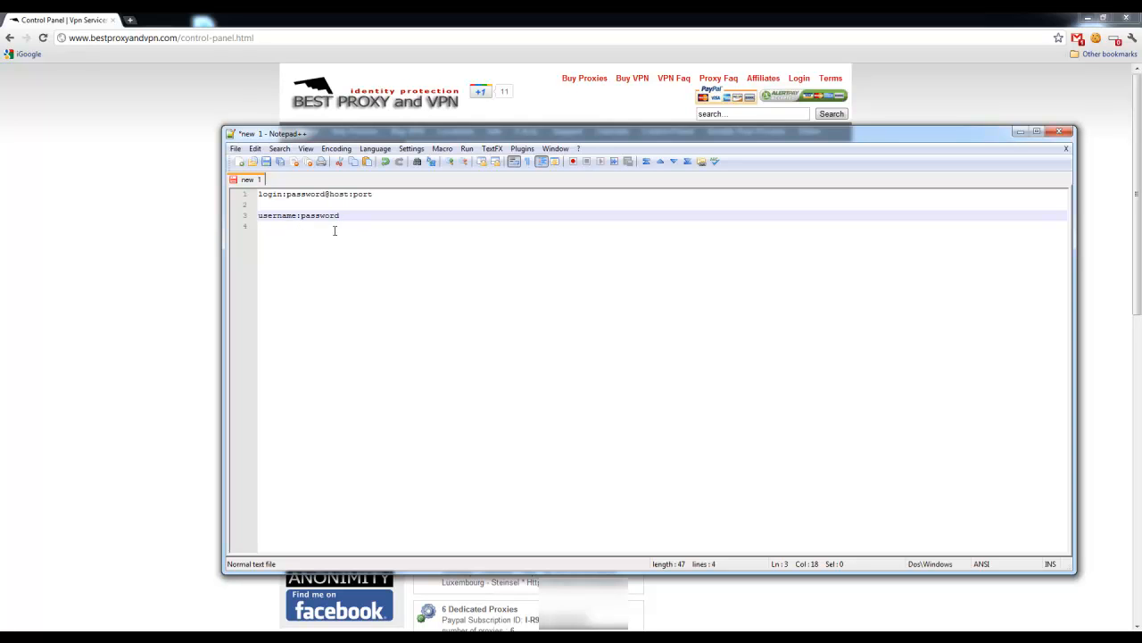
pyautogui.click(297, 215)
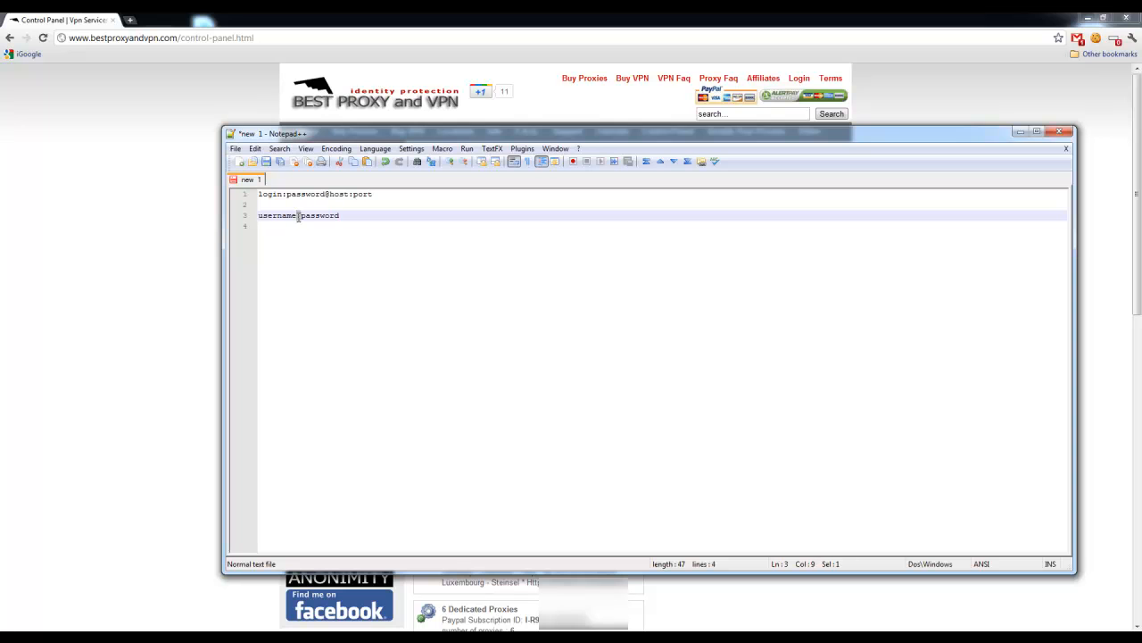
pyautogui.click(382, 235)
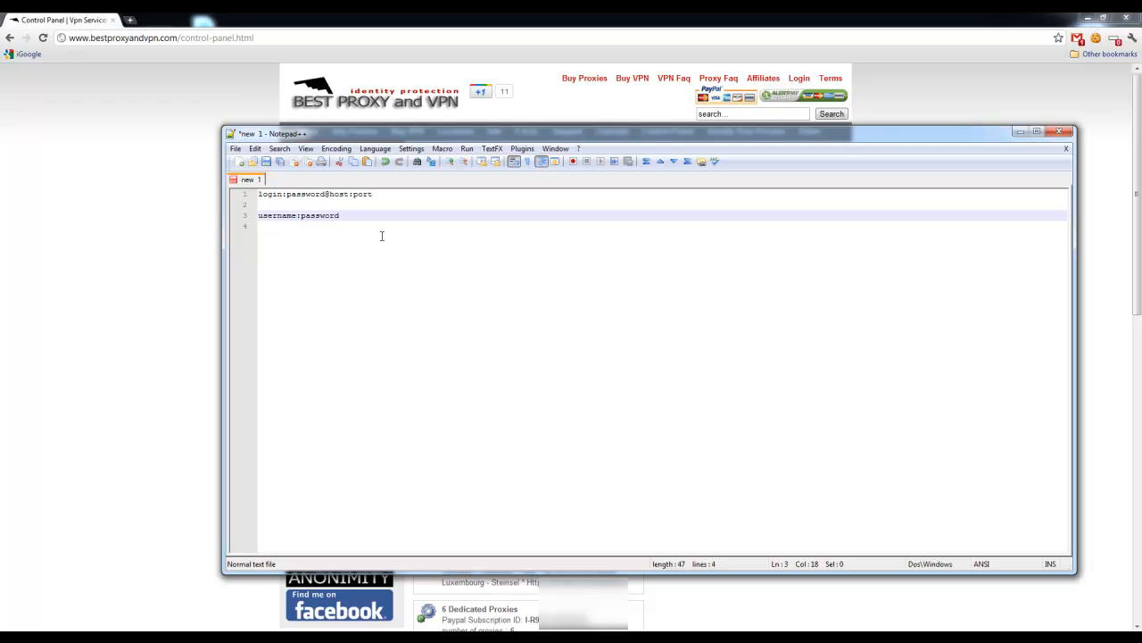
pyautogui.write('@108.')
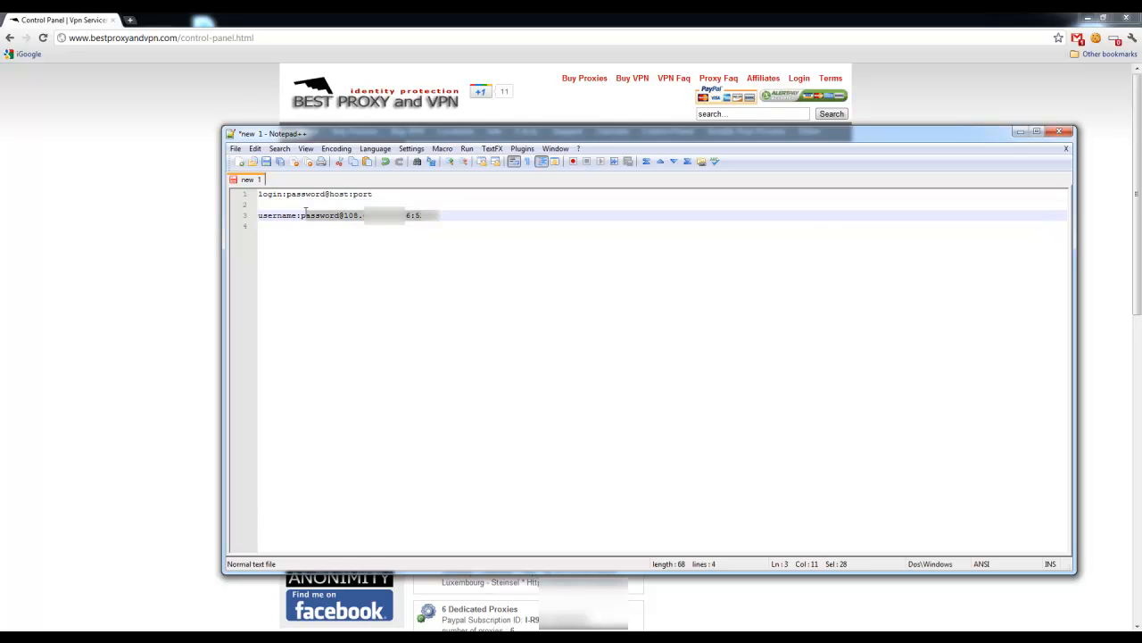
# - Copy the completed username:password@host:port proxy line from the context menu
pyautogui.rightClick(307, 215)
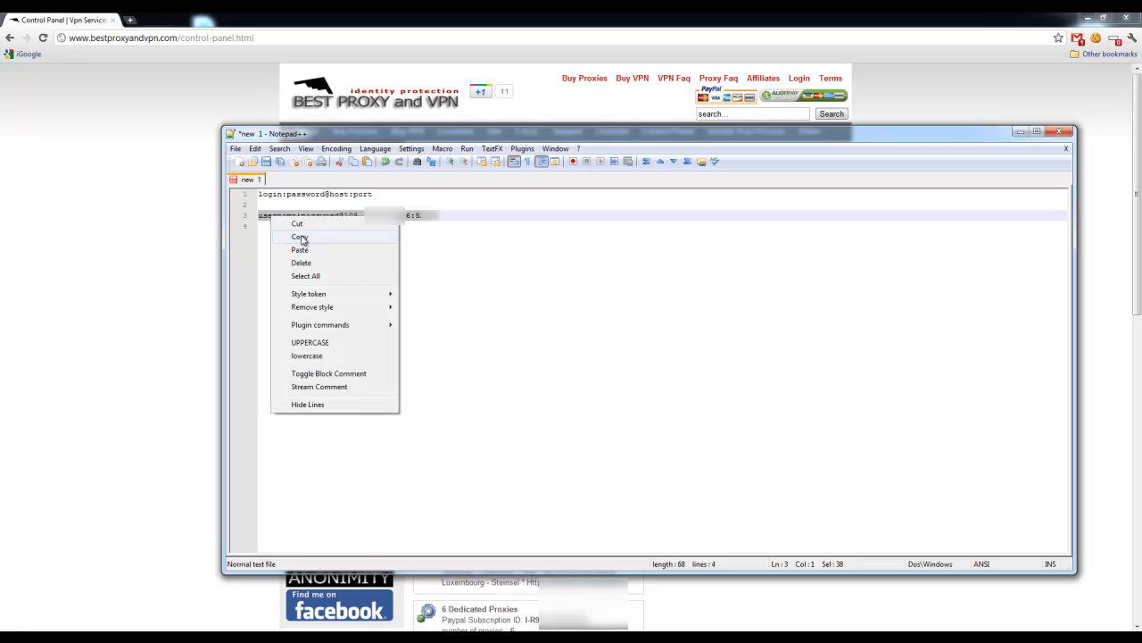
pyautogui.click(300, 237)
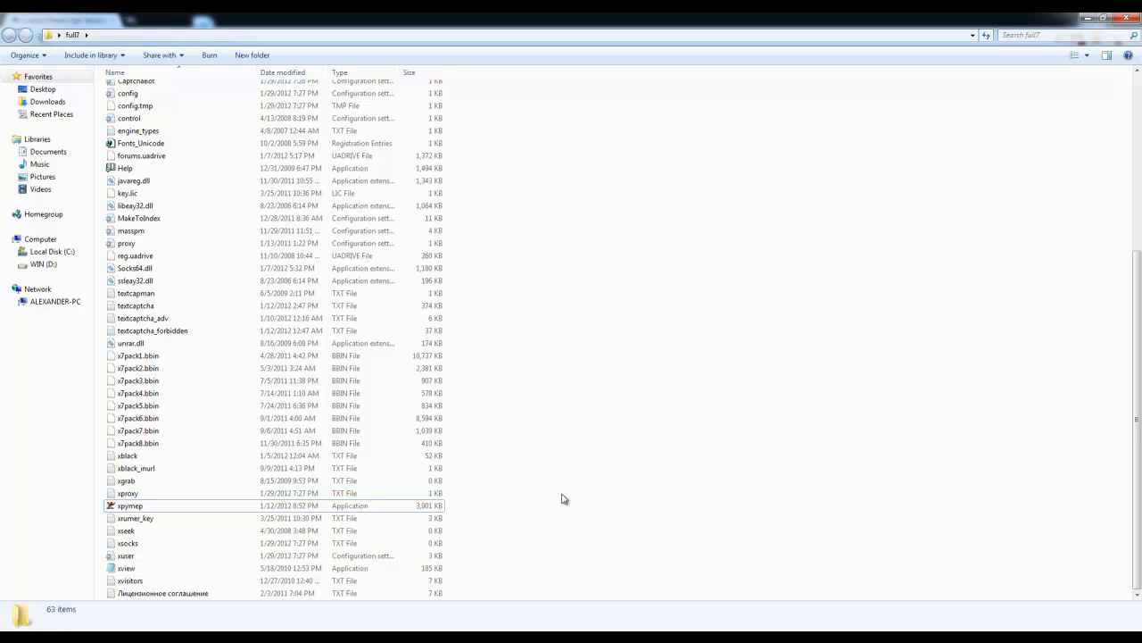
# - Open xproxy.txt, delete its old proxy line, and save the emptied file
pyautogui.click(127, 492)
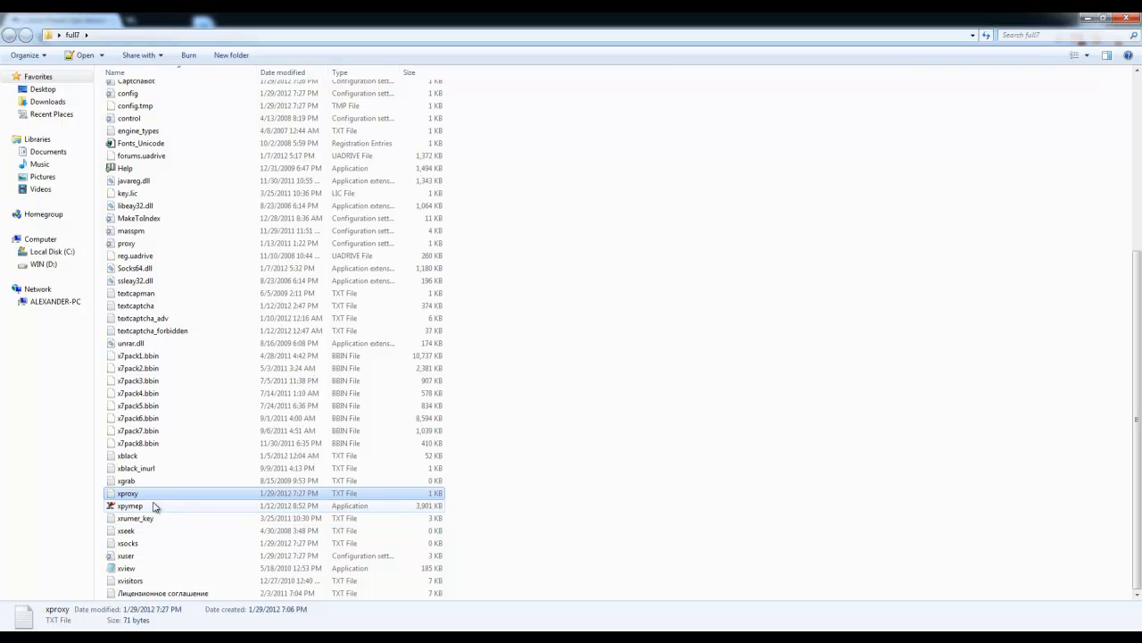
pyautogui.moveTo(154, 493)
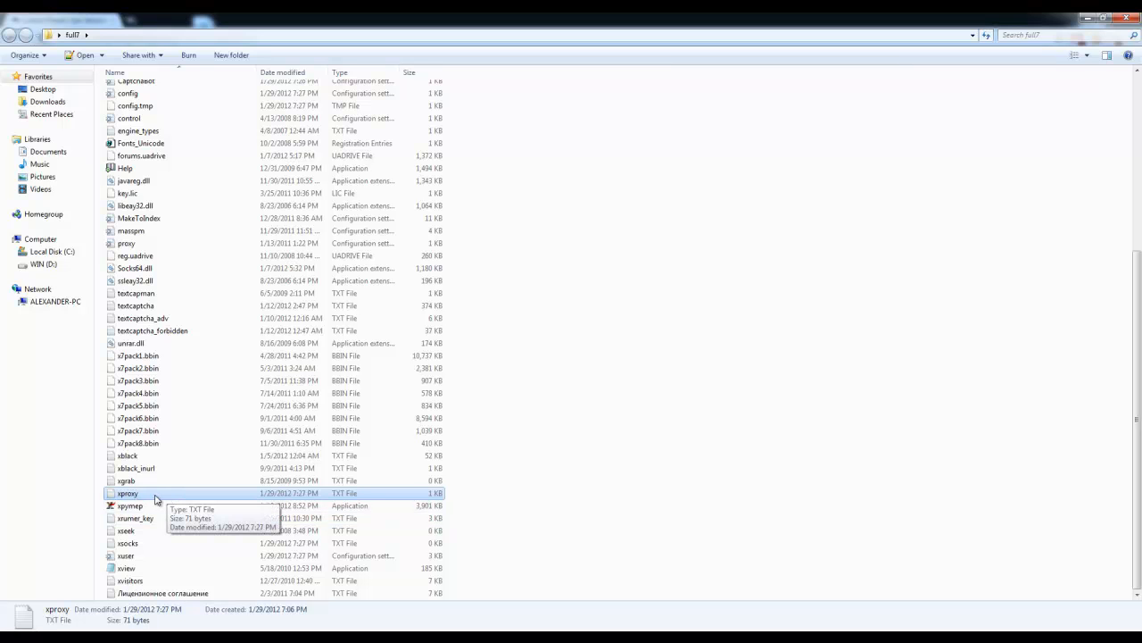
pyautogui.doubleClick(128, 492)
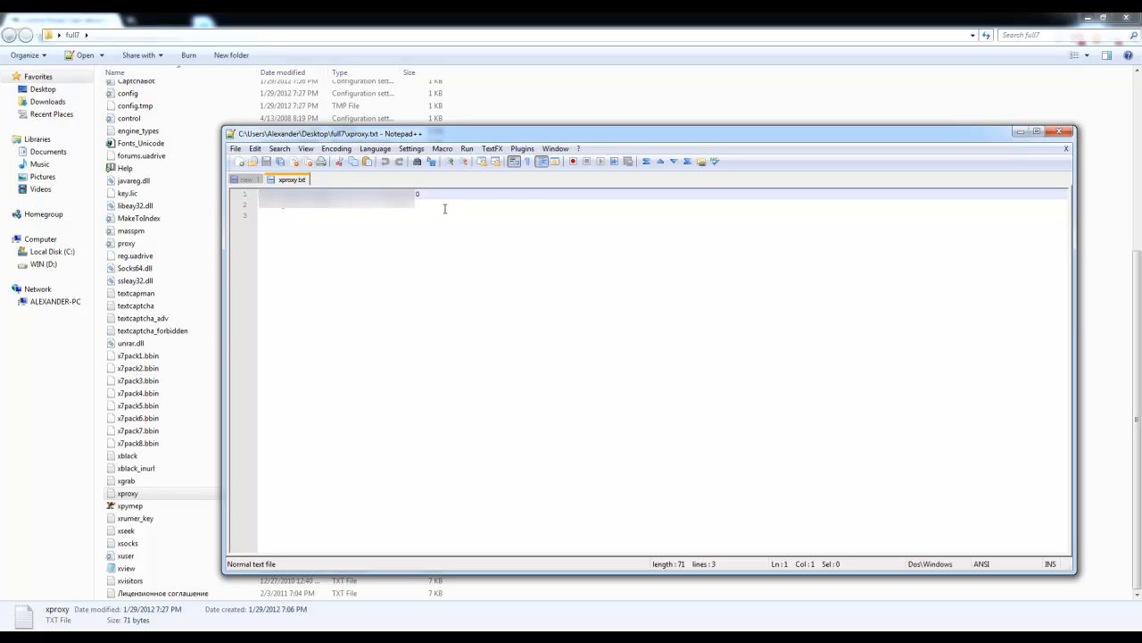
pyautogui.moveTo(259, 206); pyautogui.dragTo(415, 205)
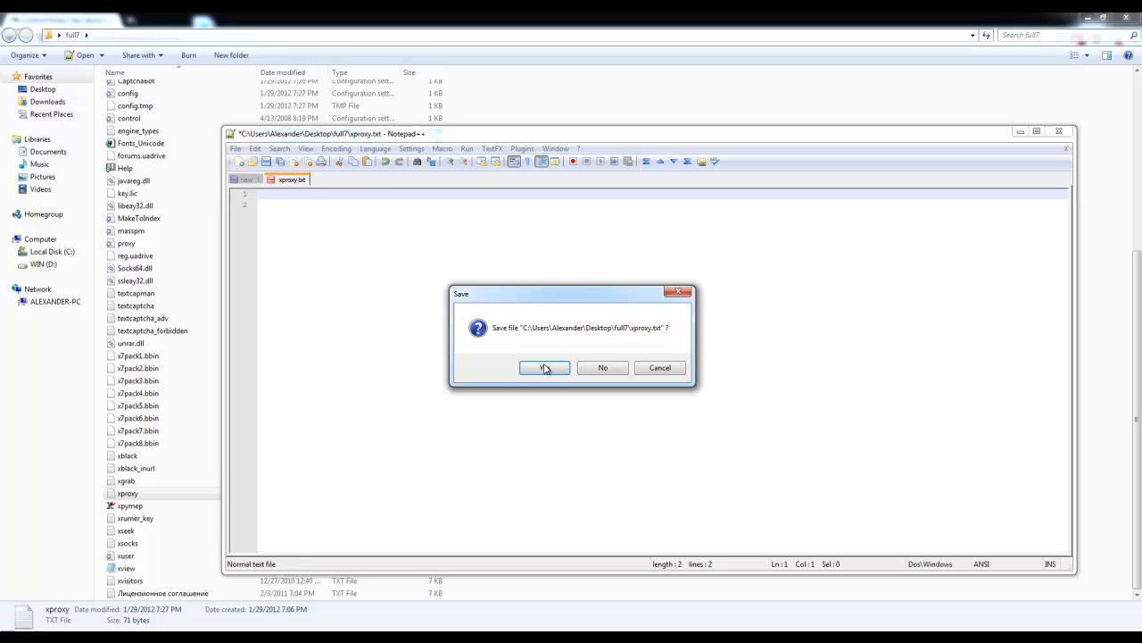
pyautogui.click(544, 367)
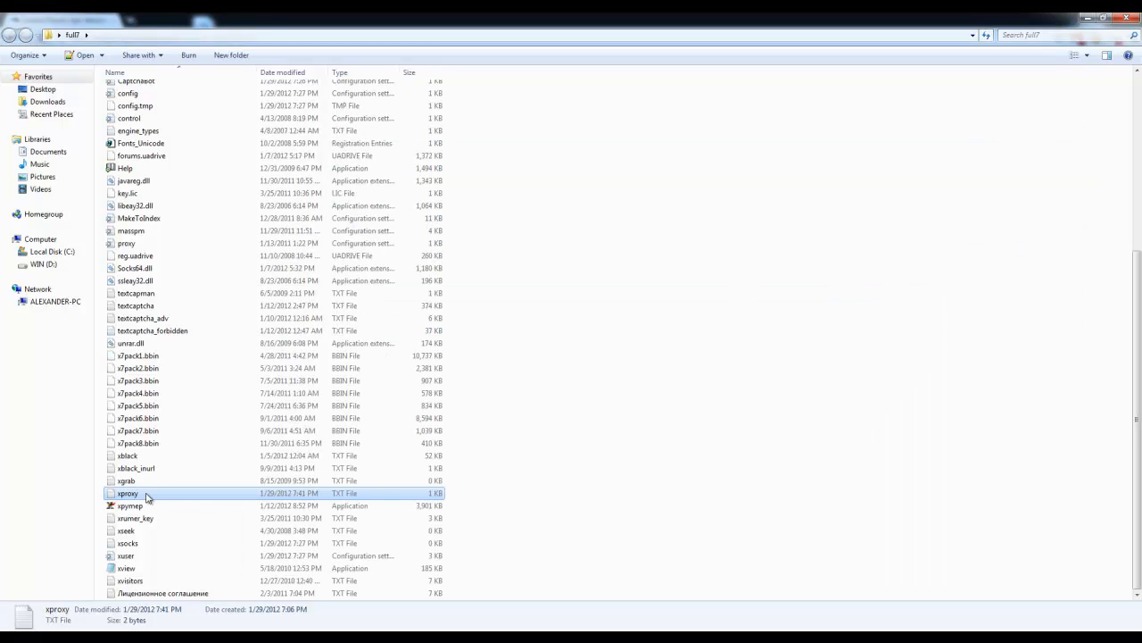
# - Reopen xproxy.txt and return to the scratch proxy-format document
pyautogui.doubleClick(127, 492)
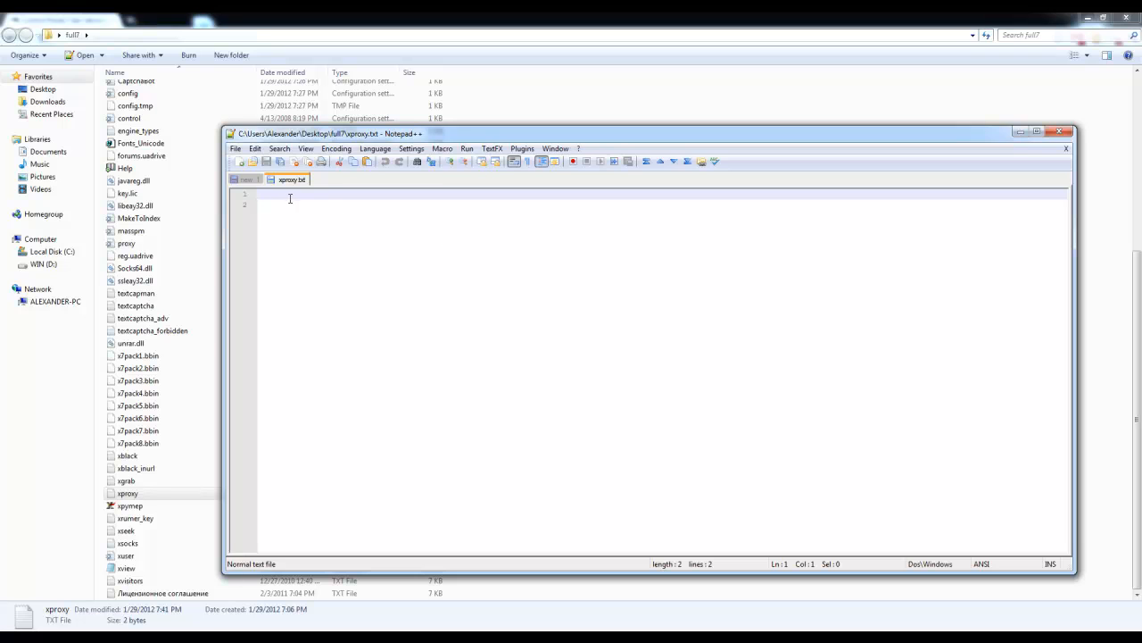
pyautogui.moveTo(340, 226)
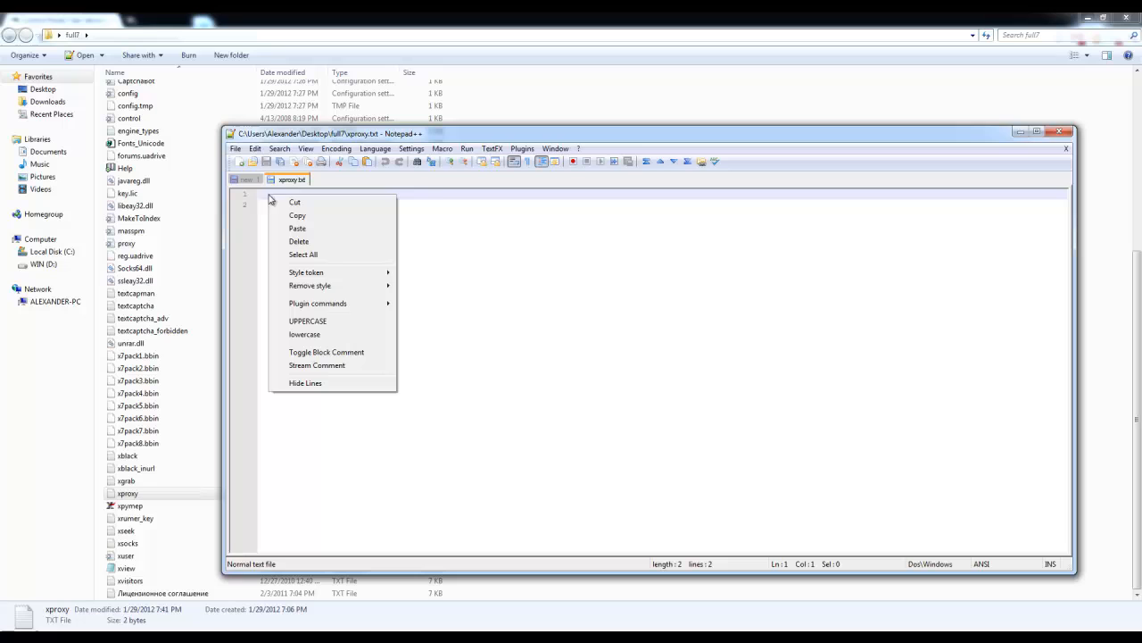
pyautogui.click(297, 229)
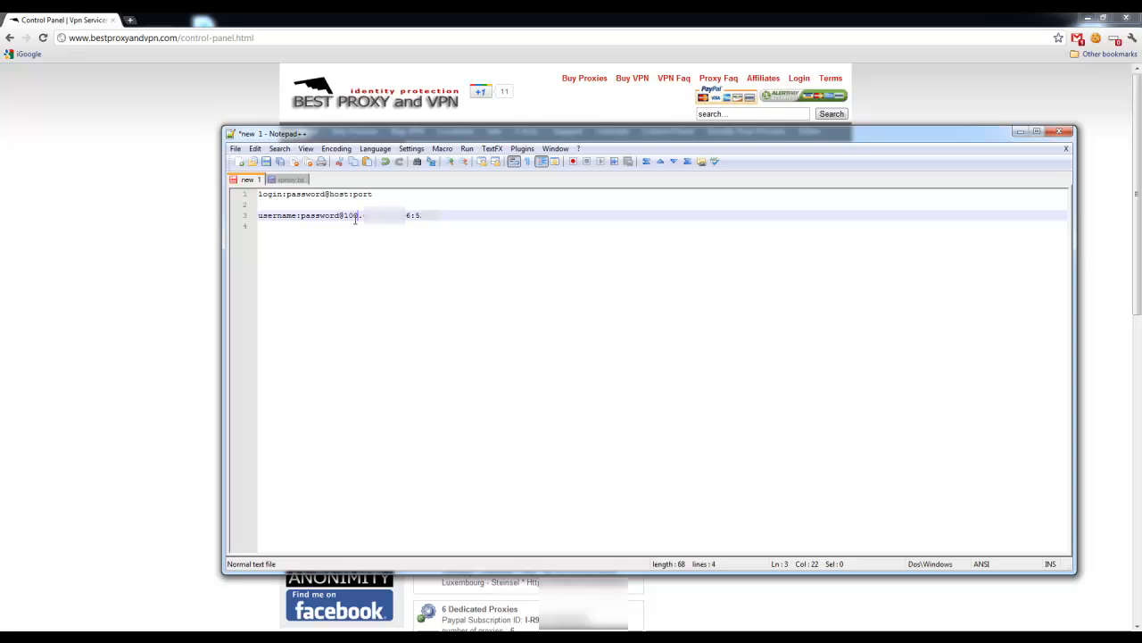
# - Select the host and port portion of the username:password@ proxy line
pyautogui.moveTo(357, 216); pyautogui.dragTo(442, 215)
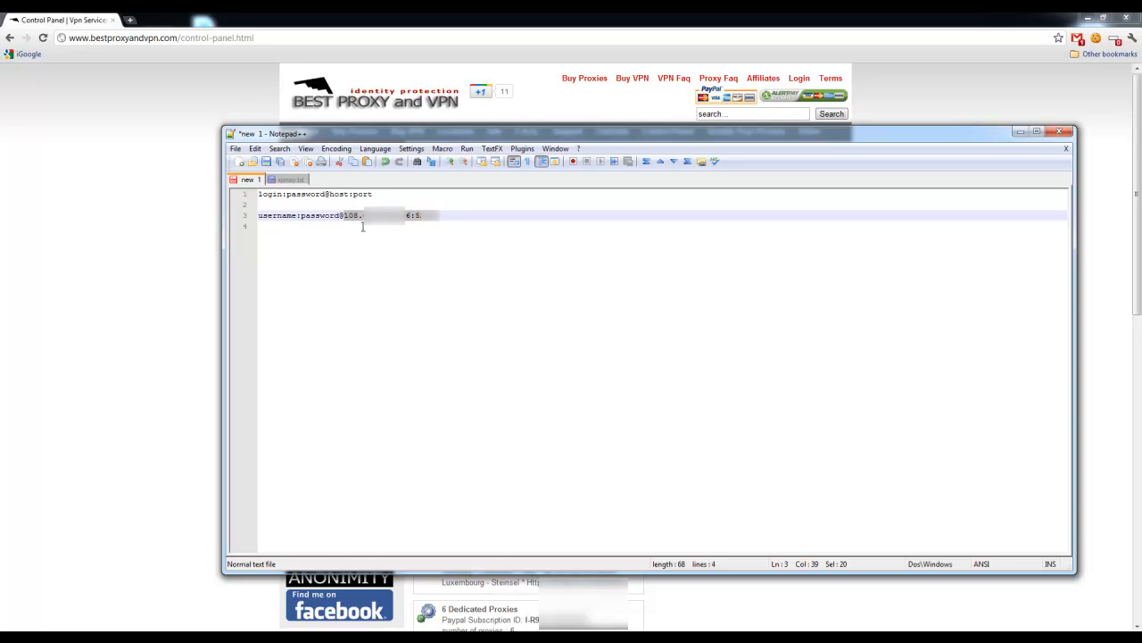
pyautogui.moveTo(428, 249)
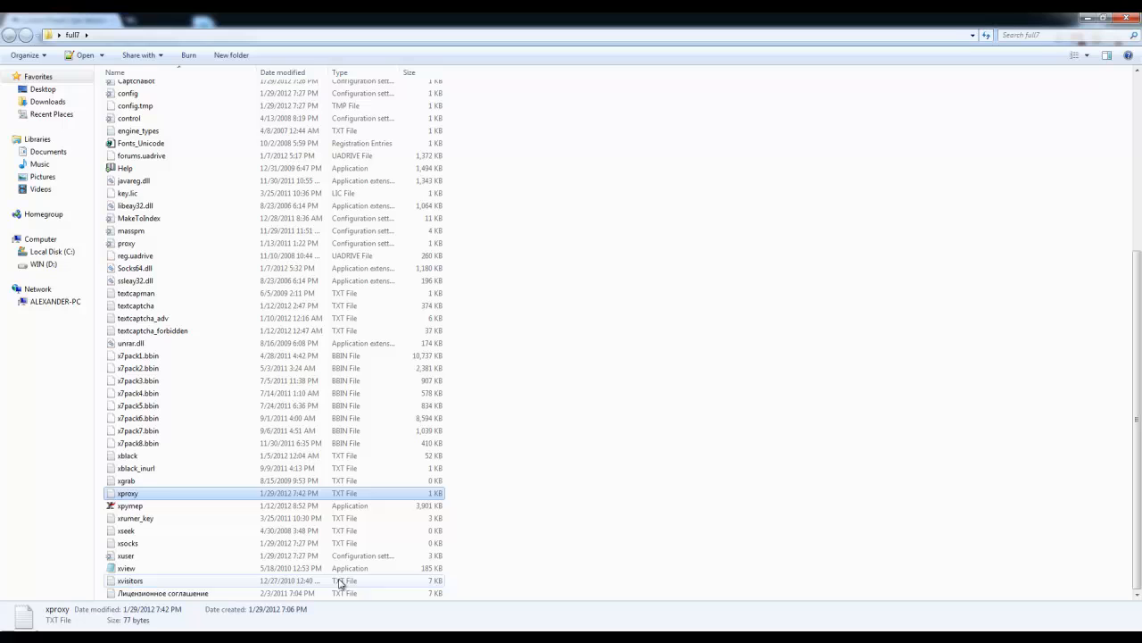
# - Launch XRumer from the xpymep file in the full7 folder
pyautogui.click(129, 506)
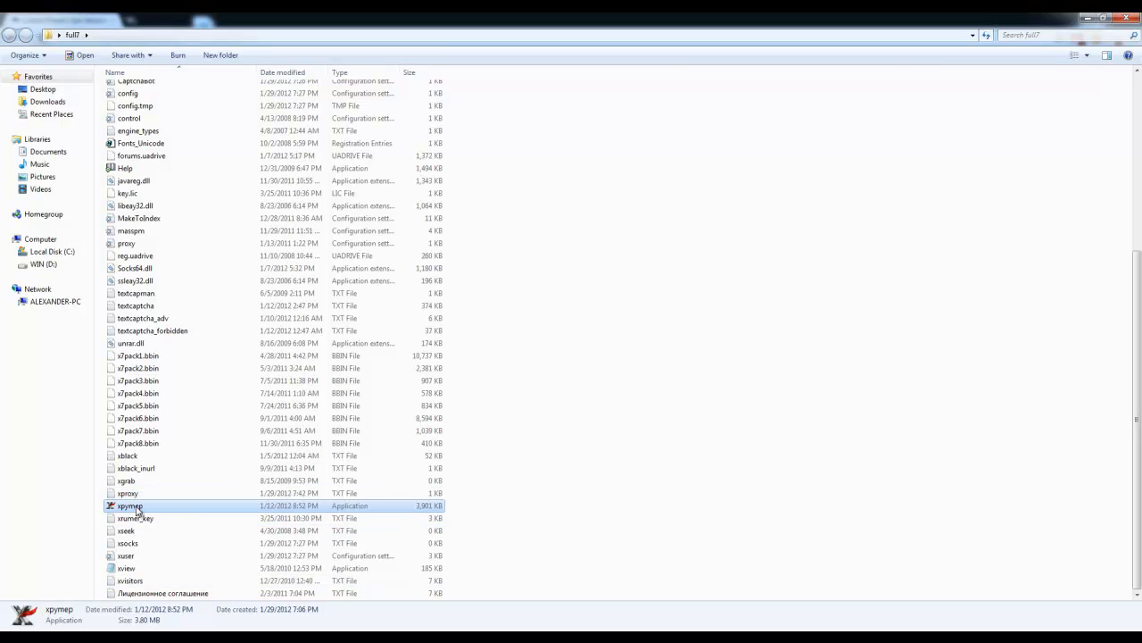
pyautogui.doubleClick(130, 506)
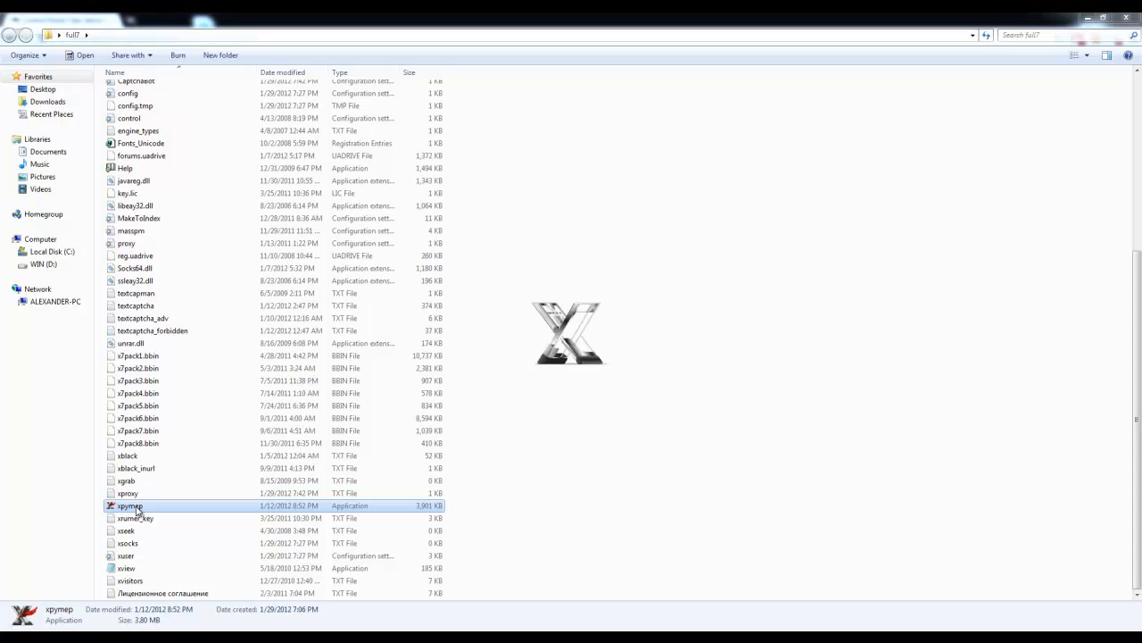
pyautogui.doubleClick(129, 506)
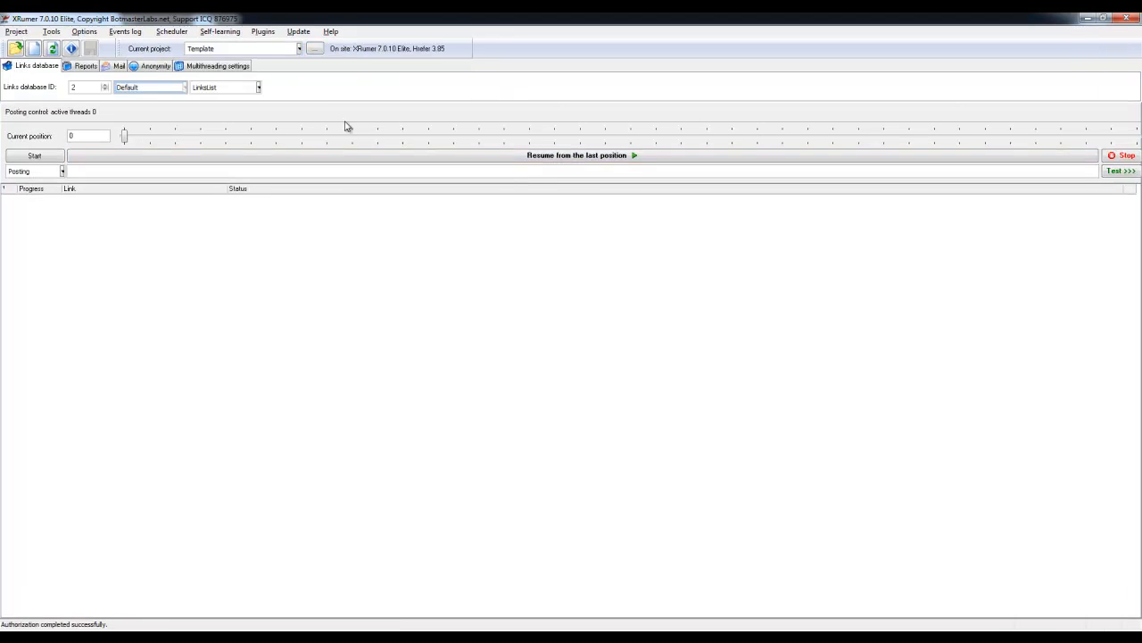
pyautogui.moveTo(370, 108)
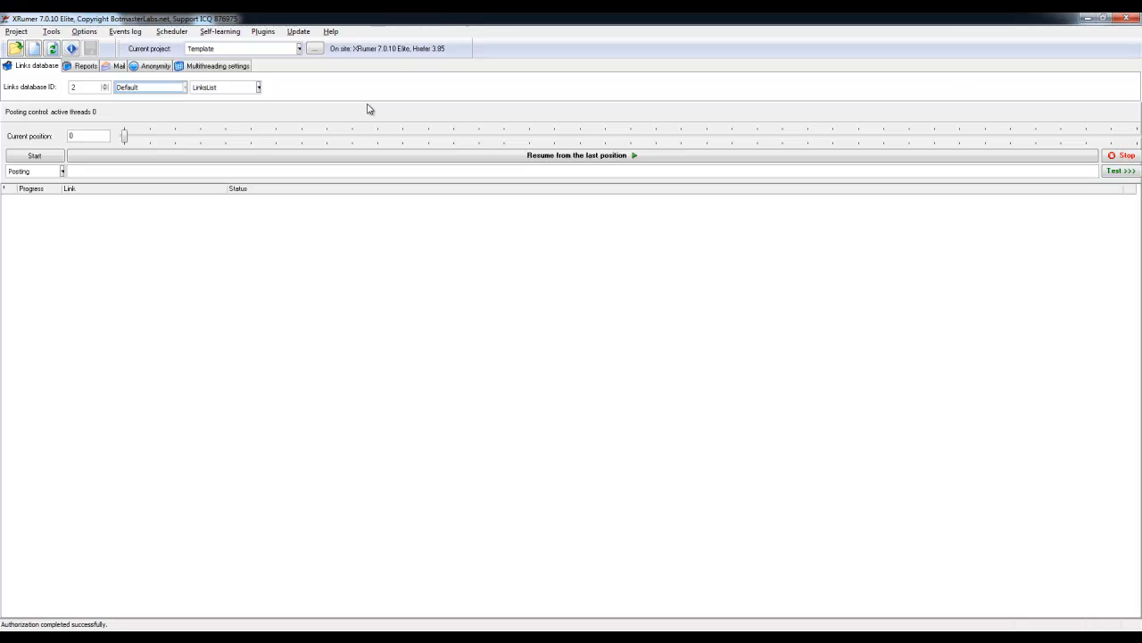
pyautogui.moveTo(44, 82)
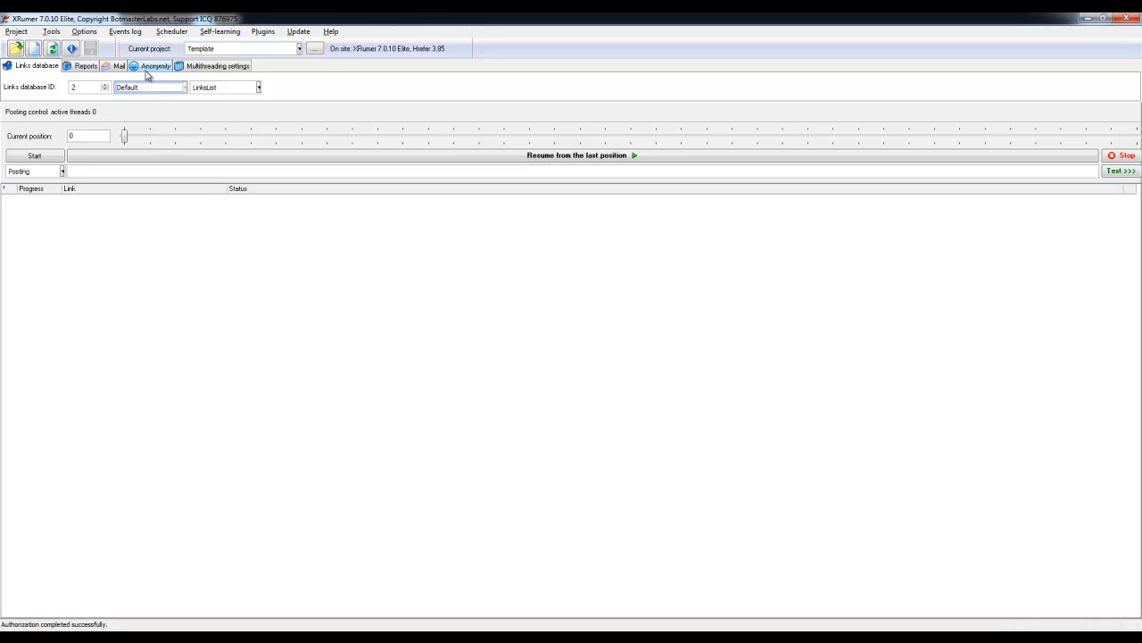
# - Tick Use proxy under XRumer's Anonymity settings and acknowledge the public-proxy warning
pyautogui.click(155, 65)
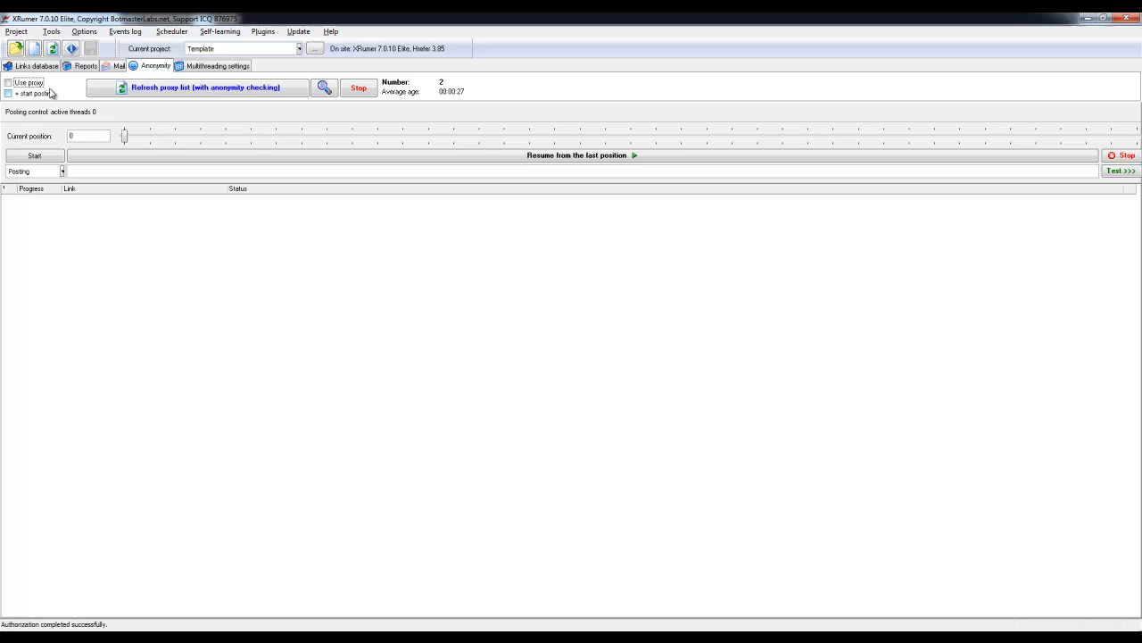
pyautogui.moveTo(45, 95)
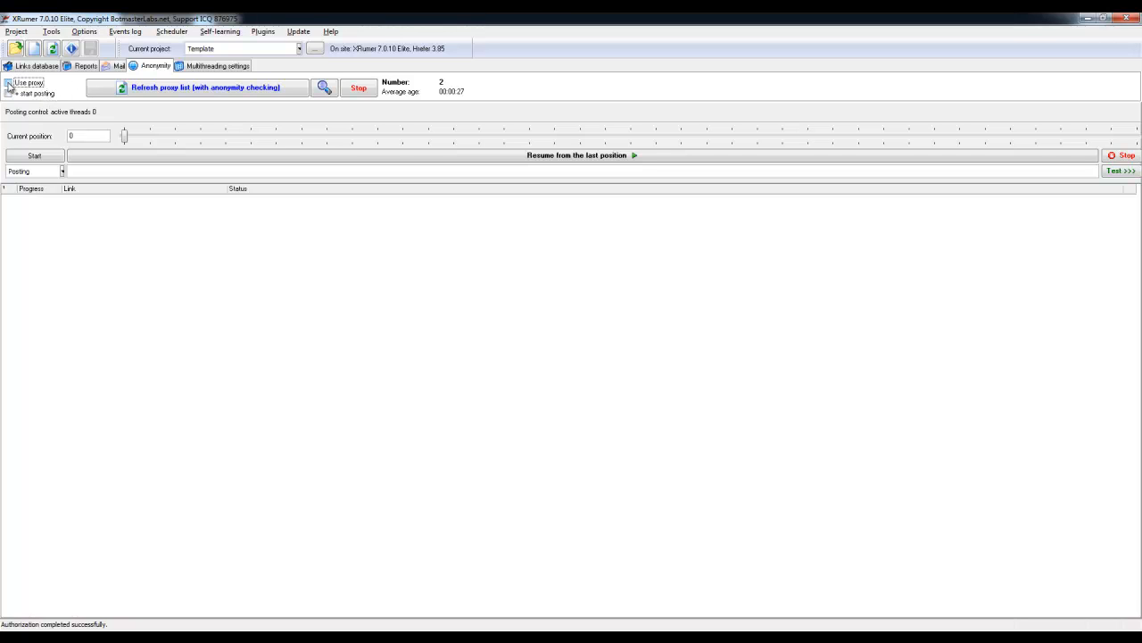
pyautogui.click(9, 82)
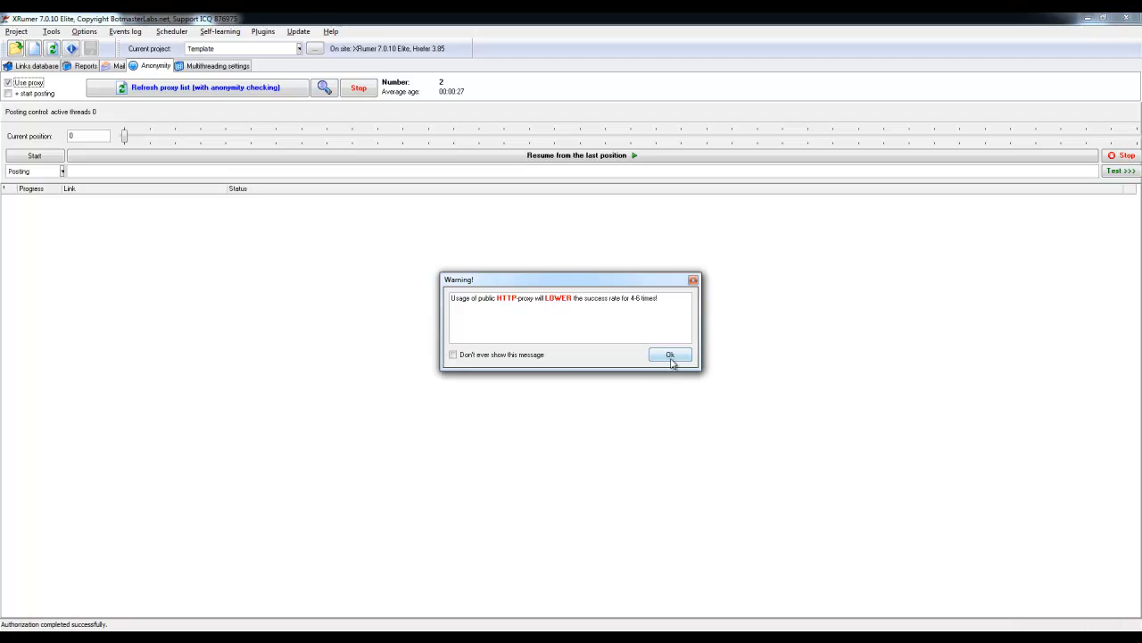
pyautogui.click(671, 354)
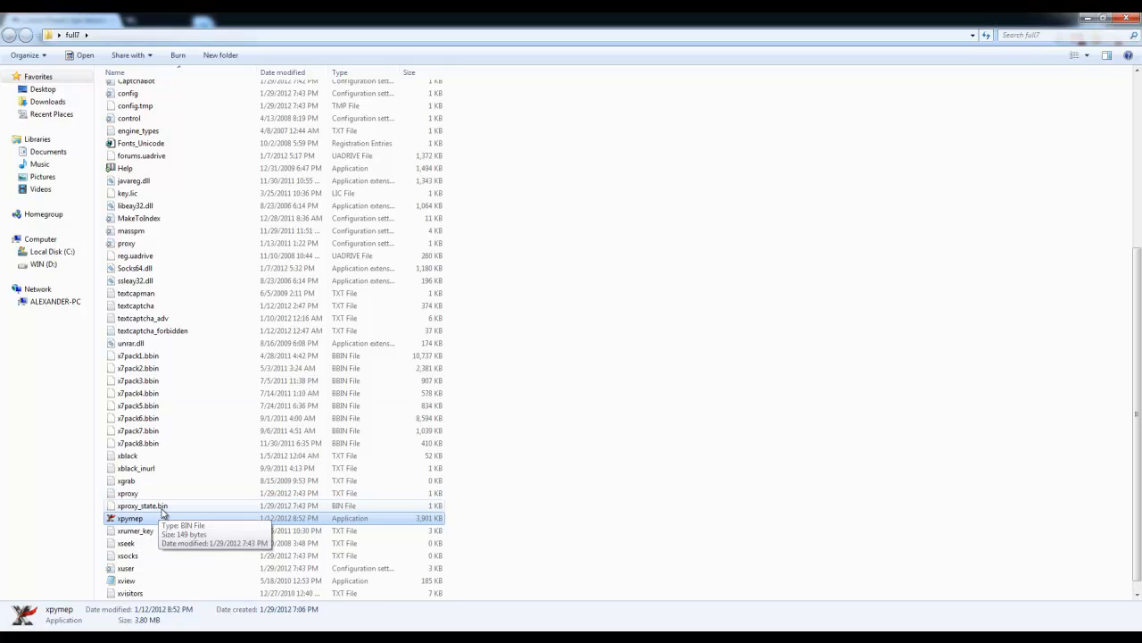
pyautogui.moveTo(172, 515)
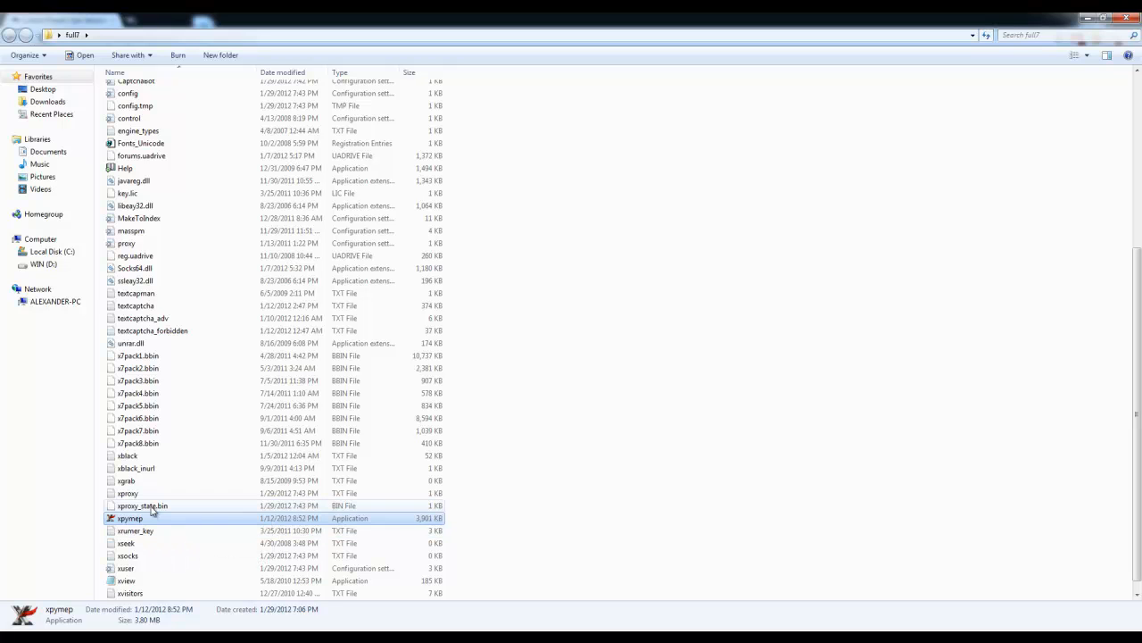
pyautogui.moveTo(164, 521)
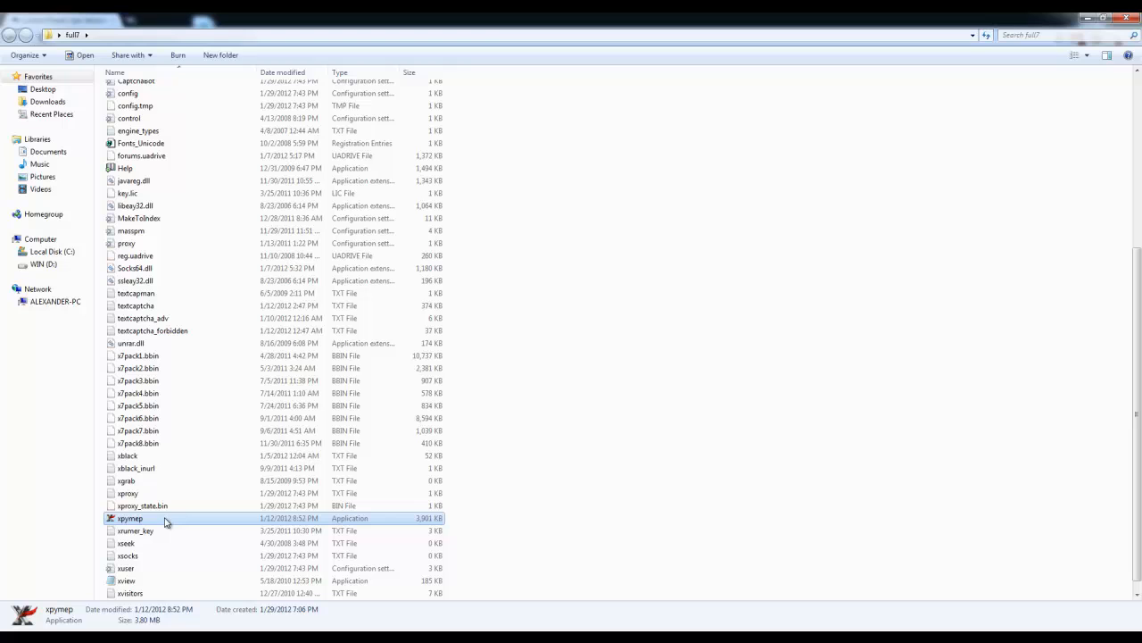
# - Relaunch XRumer from xpymep in the full7 folder
pyautogui.doubleClick(130, 517)
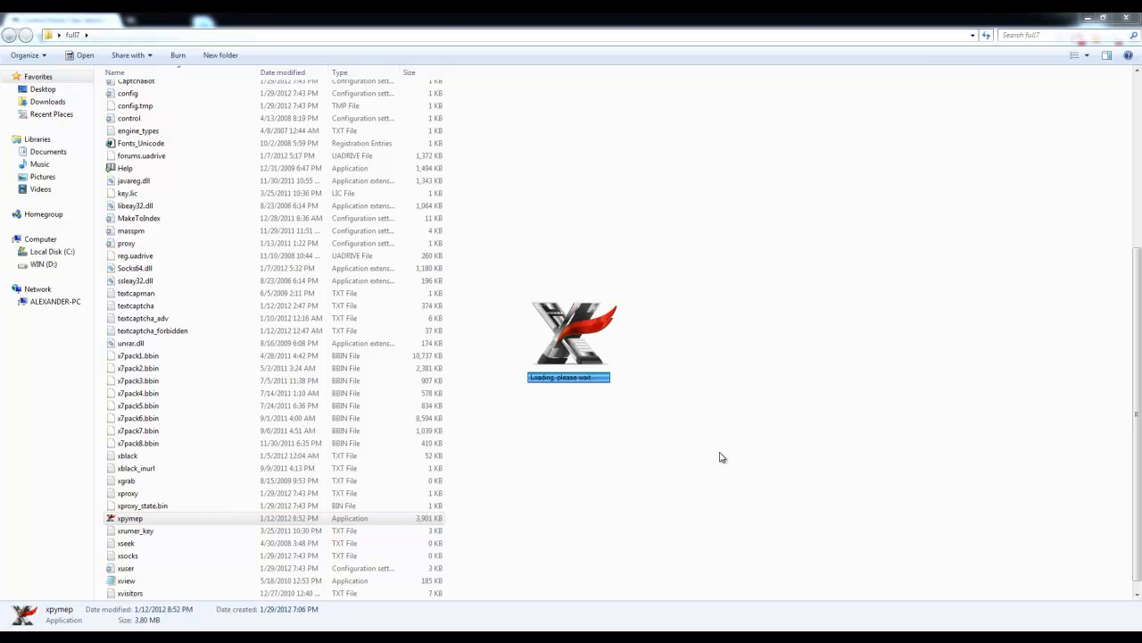